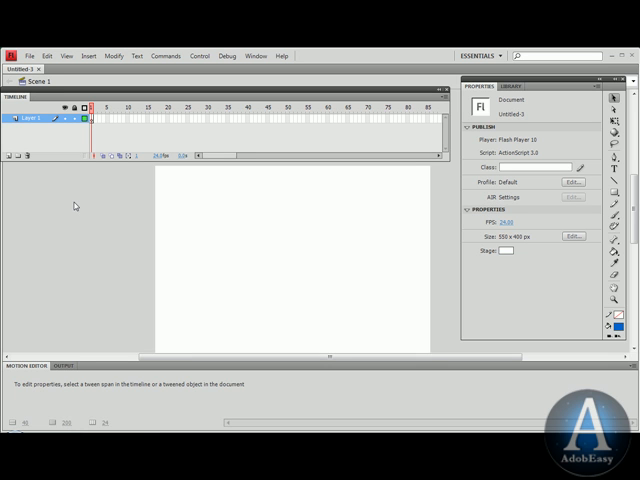
pyautogui.moveTo(70, 200)
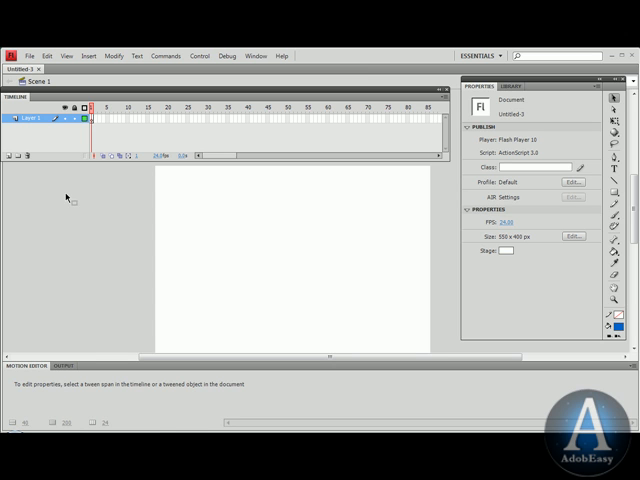
# Step: Import the Photoshop logo image (1.jpg) into the library via File > Import > Import to Library
pyautogui.click(34, 33)
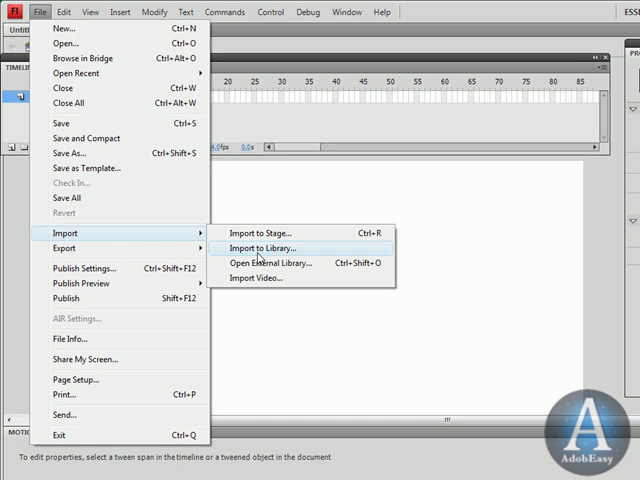
pyautogui.click(258, 248)
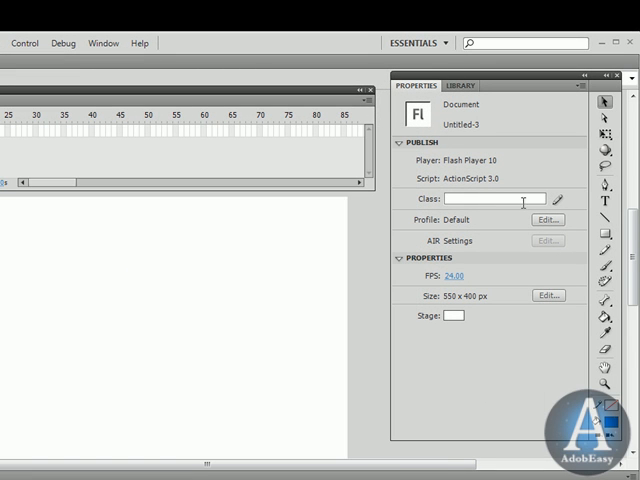
pyautogui.click(461, 85)
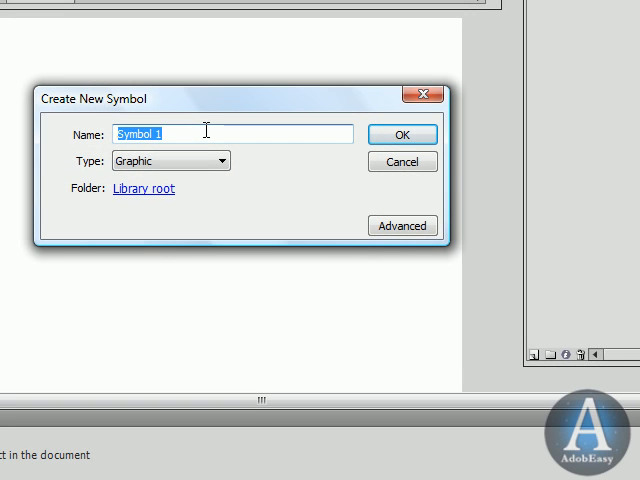
# Step: Name the new symbol adobebutton, set its type to Button, and confirm
pyautogui.write('adobe')
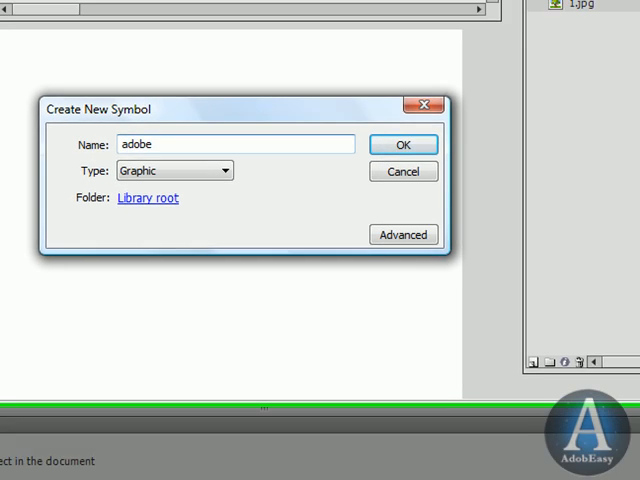
pyautogui.write('button')
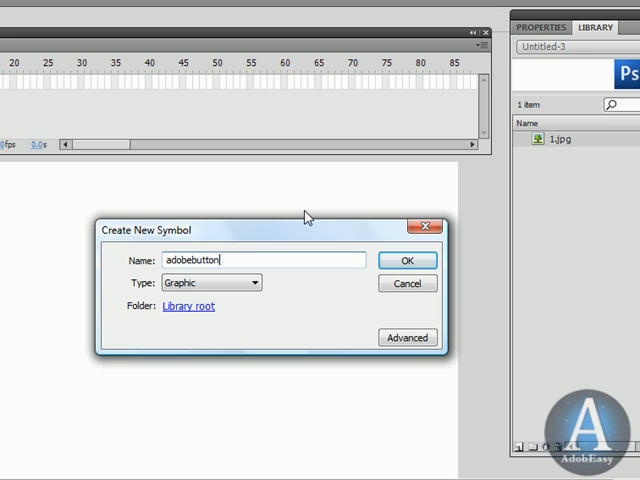
pyautogui.click(253, 282)
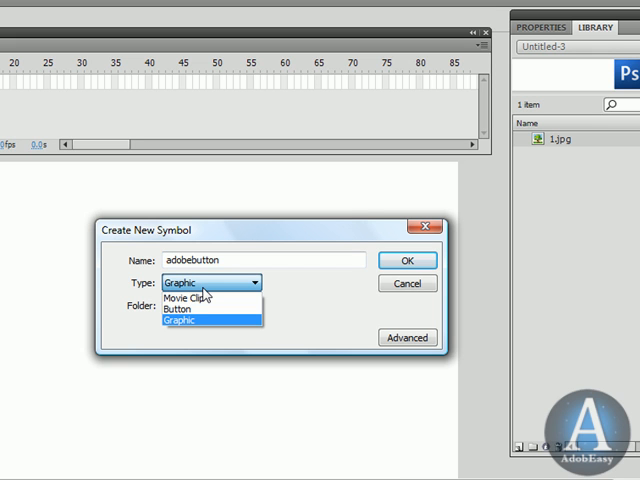
pyautogui.moveTo(205, 322)
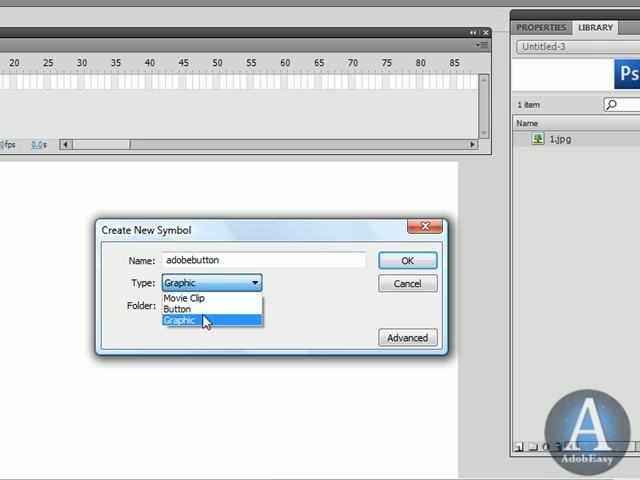
pyautogui.click(170, 300)
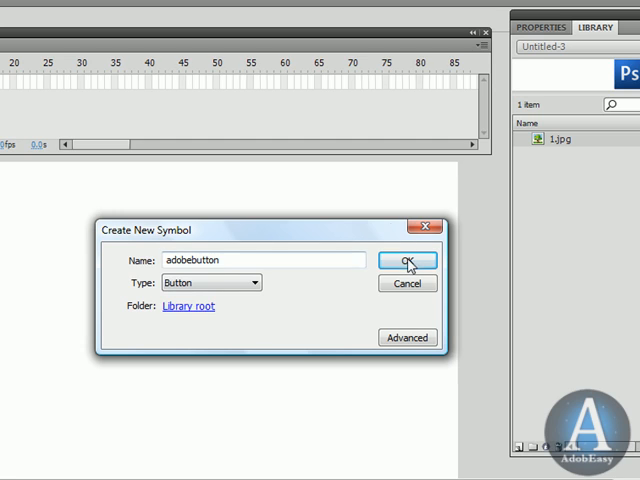
pyautogui.click(407, 260)
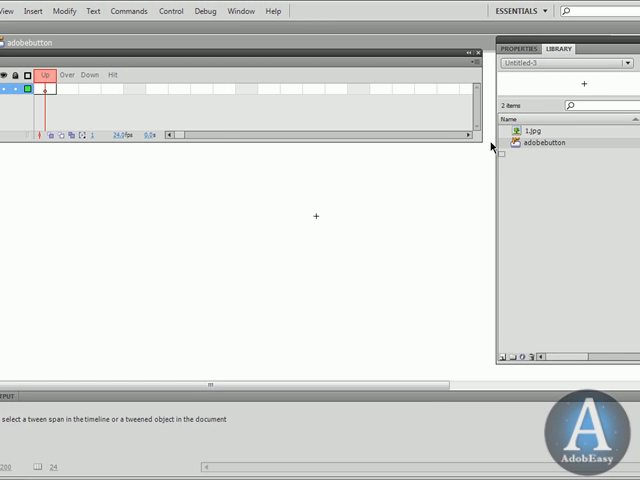
pyautogui.moveTo(256, 97)
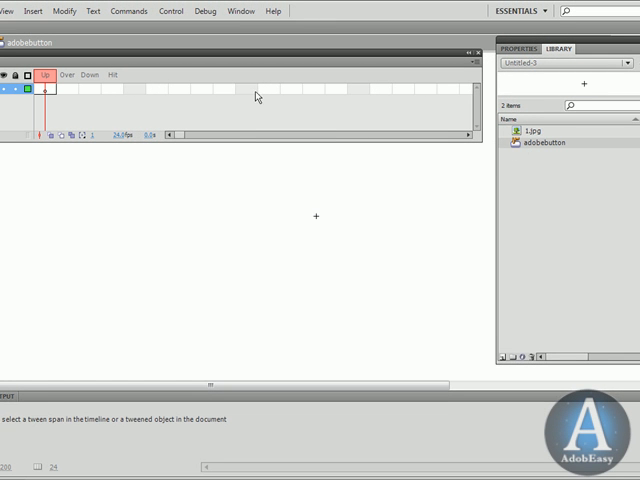
pyautogui.moveTo(98, 92)
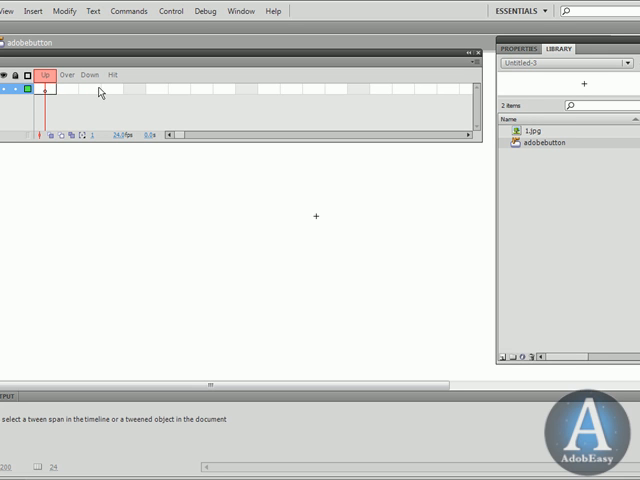
pyautogui.moveTo(52, 92)
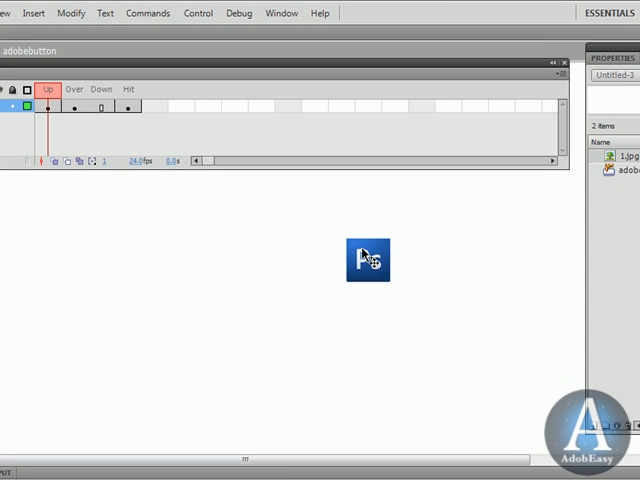
# Step: Select the Photoshop logo on the stage inside the adobebutton symbol
pyautogui.click(74, 89)
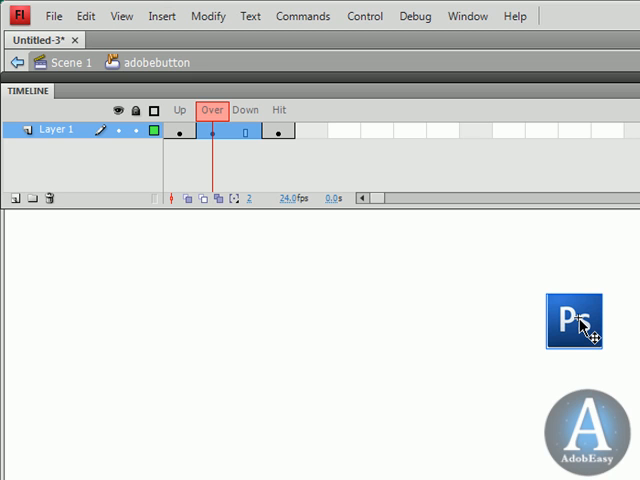
pyautogui.moveTo(595, 352)
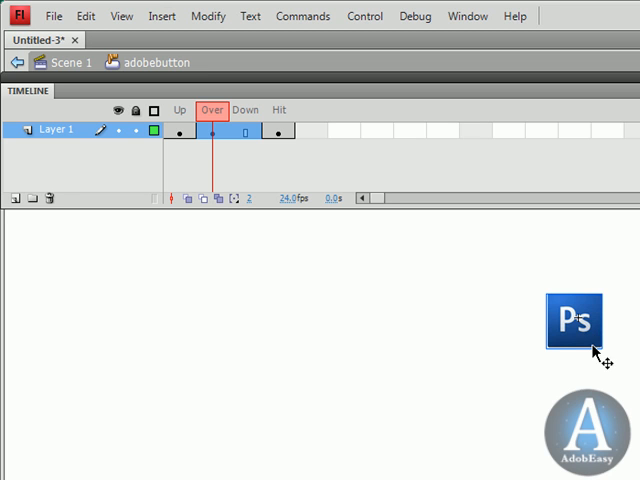
pyautogui.moveTo(528, 378)
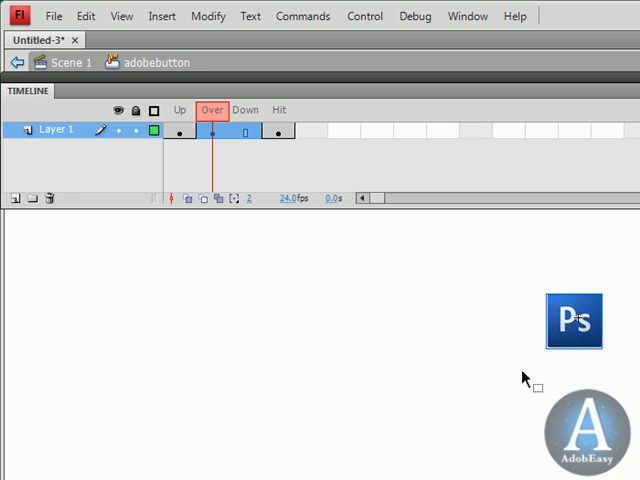
pyautogui.moveTo(197, 103)
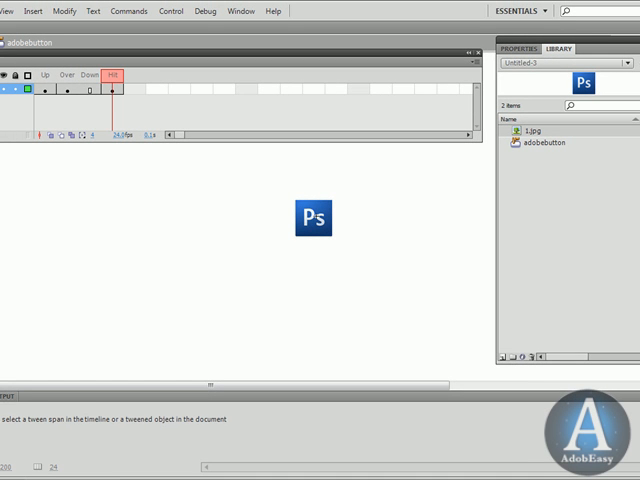
# Step: Convert the Over-state logo into a graphic symbol named Symbol 1
pyautogui.click(66, 74)
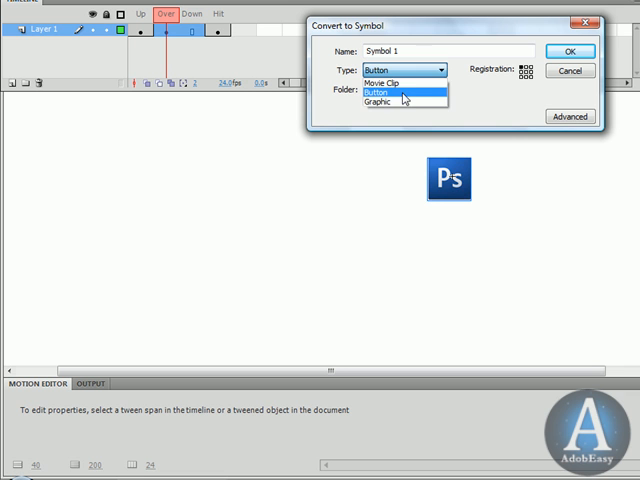
pyautogui.click(385, 101)
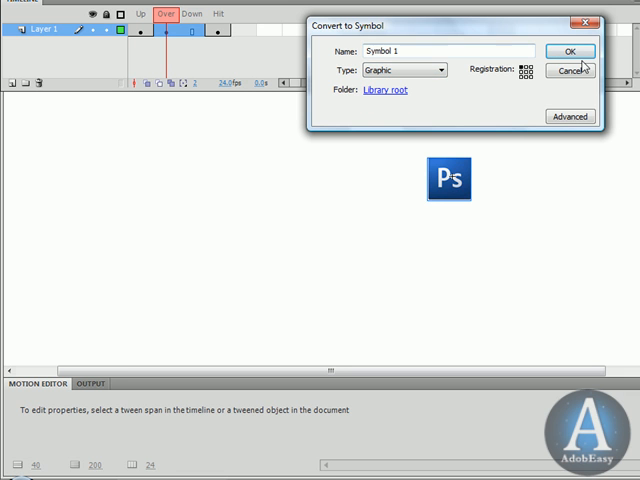
pyautogui.click(569, 51)
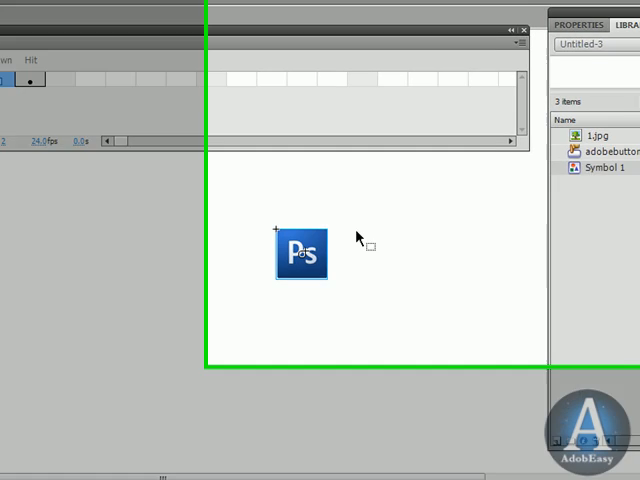
pyautogui.click(301, 252)
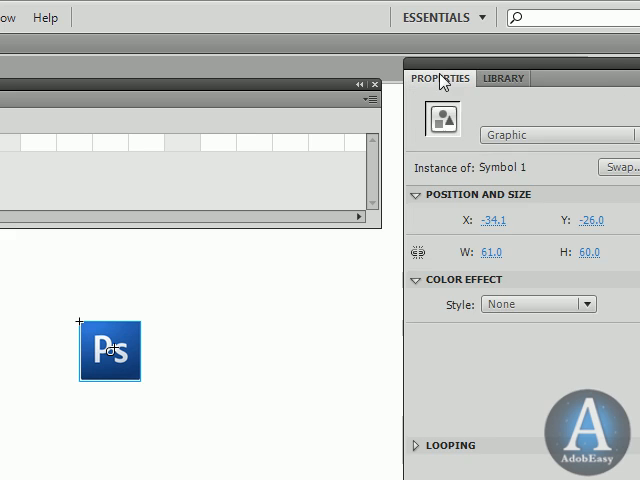
# Step: Apply an Advanced color effect with a red offset of 83 to the Over-state logo
pyautogui.click(520, 245)
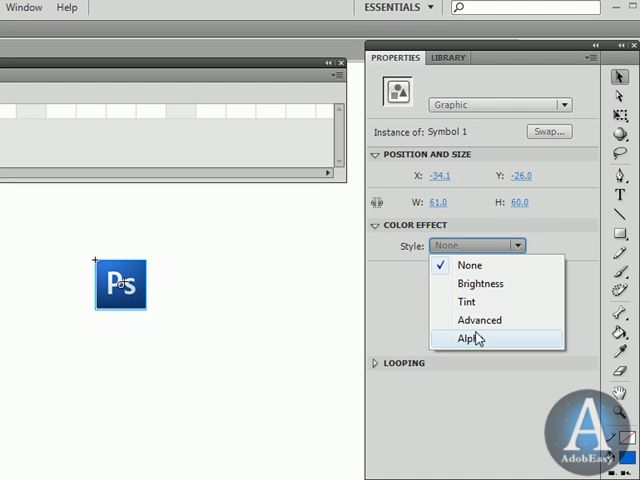
pyautogui.moveTo(480, 320)
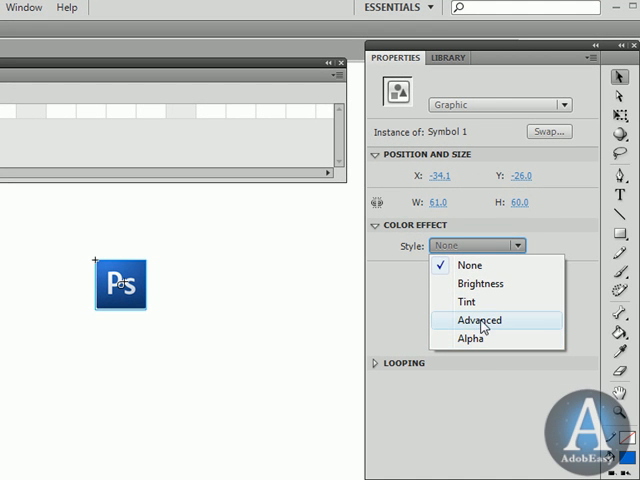
pyautogui.click(480, 320)
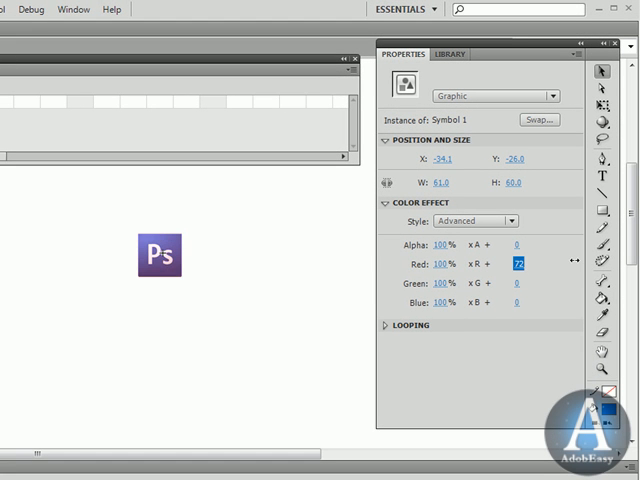
pyautogui.write('83')
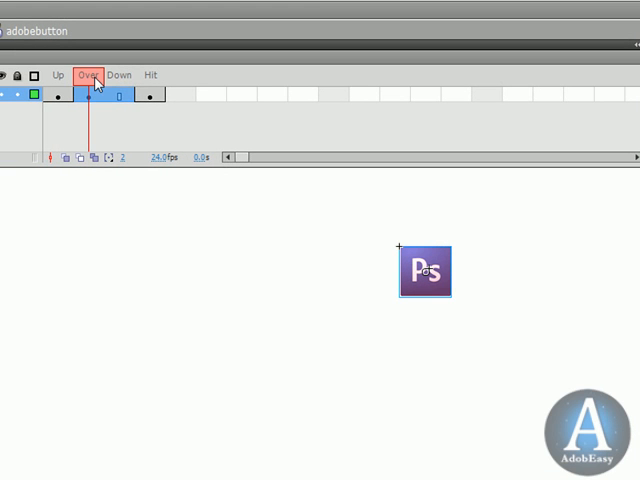
# Step: Return to Scene 1 and bring up behaviors for adobebutton
pyautogui.click(150, 75)
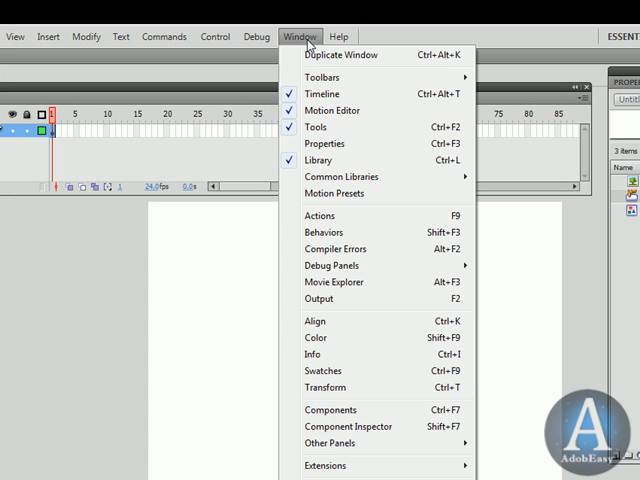
pyautogui.click(324, 232)
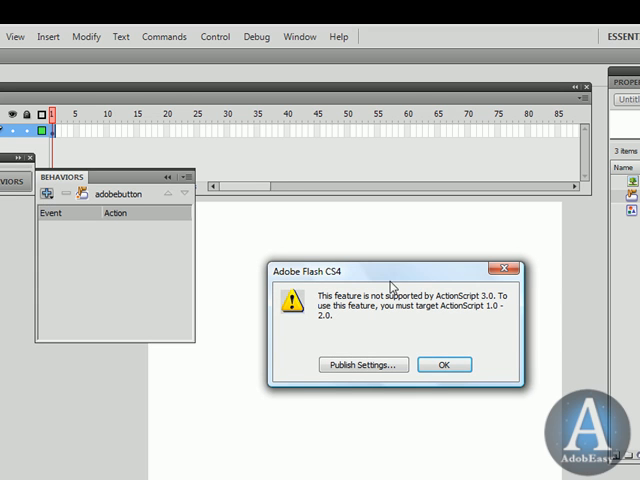
pyautogui.moveTo(403, 330)
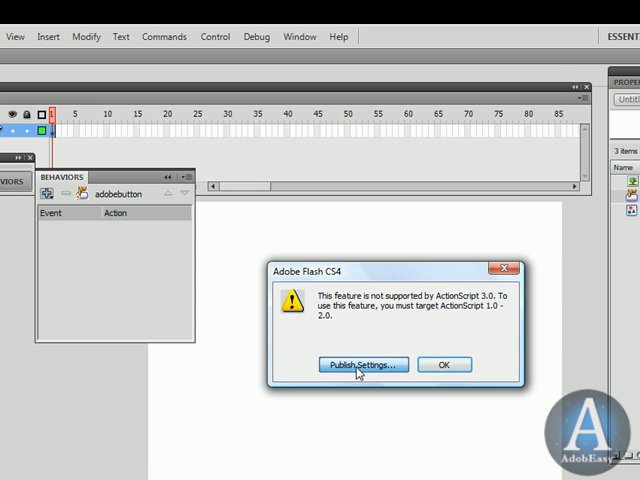
# Step: Set the document's publish target to ActionScript 2.0 in Publish Settings
pyautogui.click(362, 364)
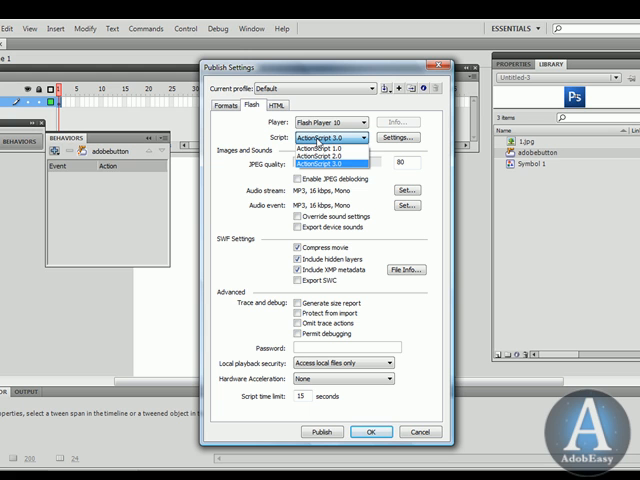
pyautogui.click(330, 155)
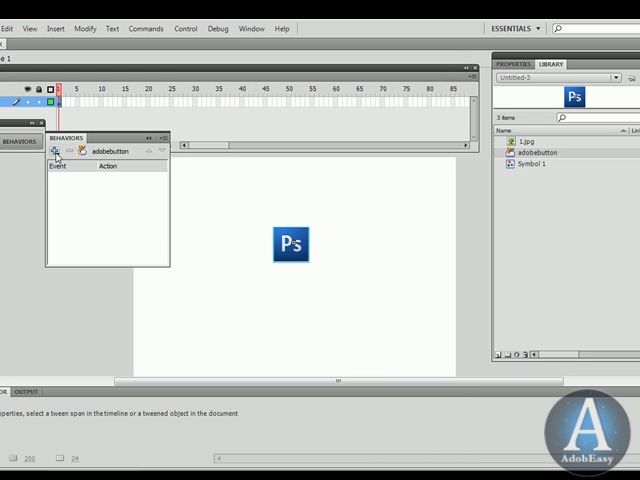
pyautogui.click(55, 151)
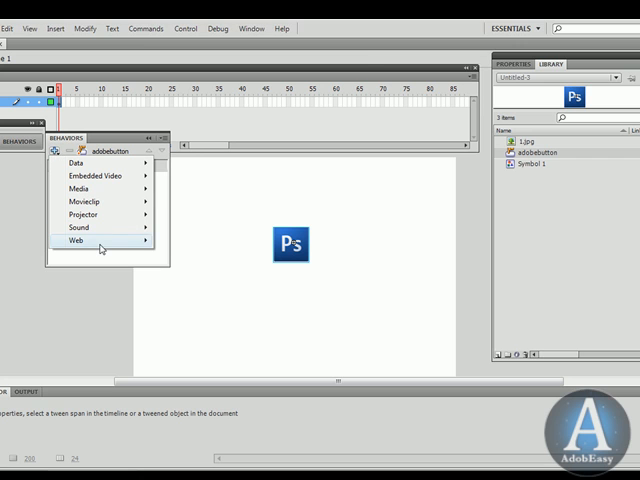
pyautogui.click(85, 240)
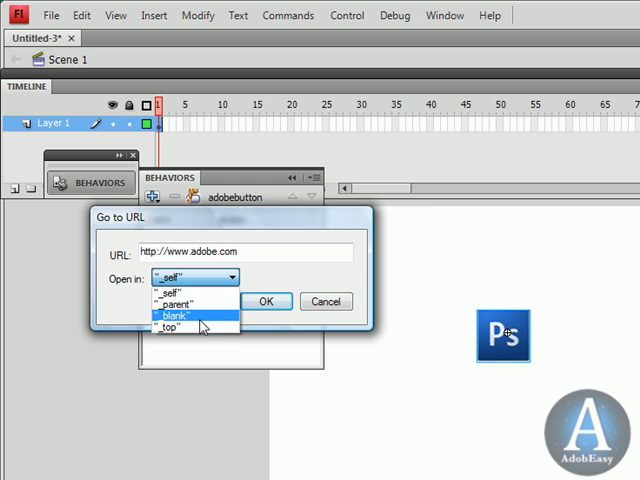
pyautogui.click(265, 301)
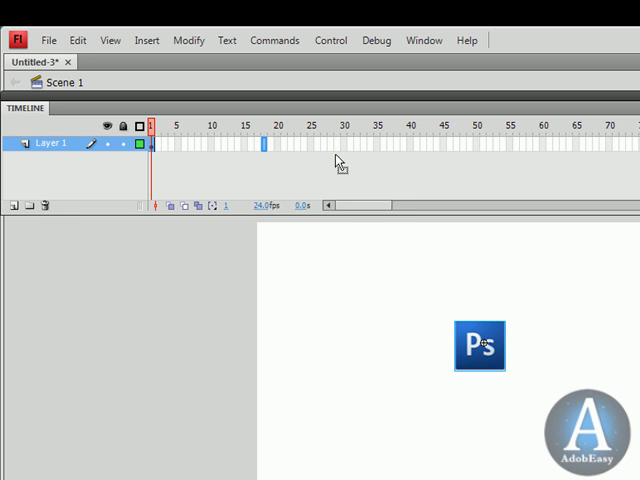
# Step: Create a classic tween spanning frames 1 to 60 on Layer 1
pyautogui.click(545, 125)
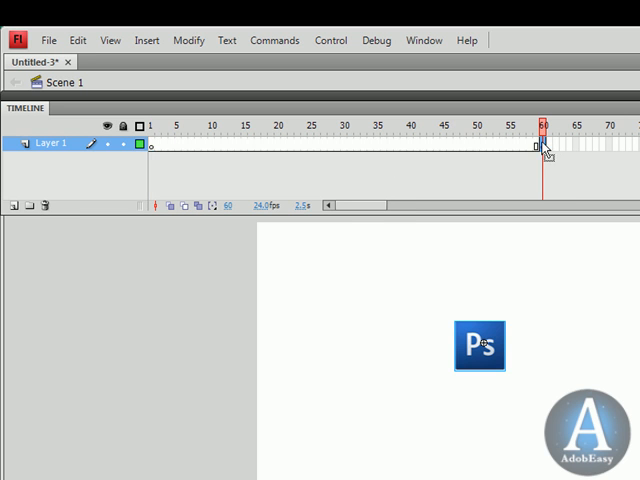
pyautogui.click(152, 125)
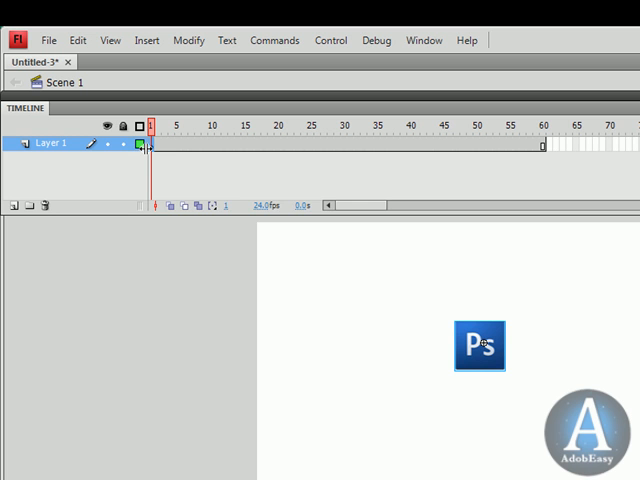
pyautogui.rightClick(145, 143)
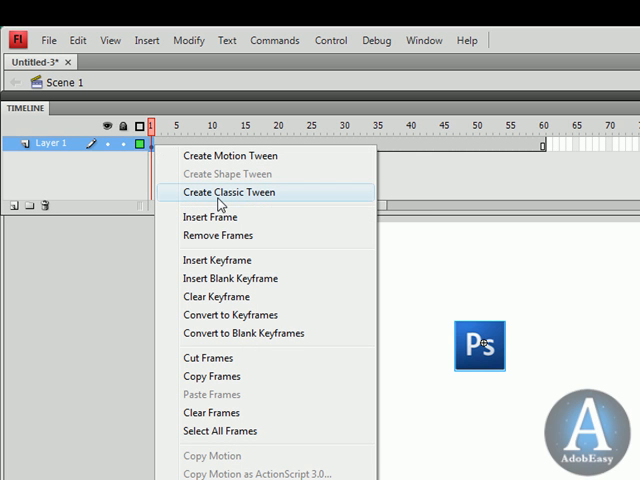
pyautogui.click(227, 192)
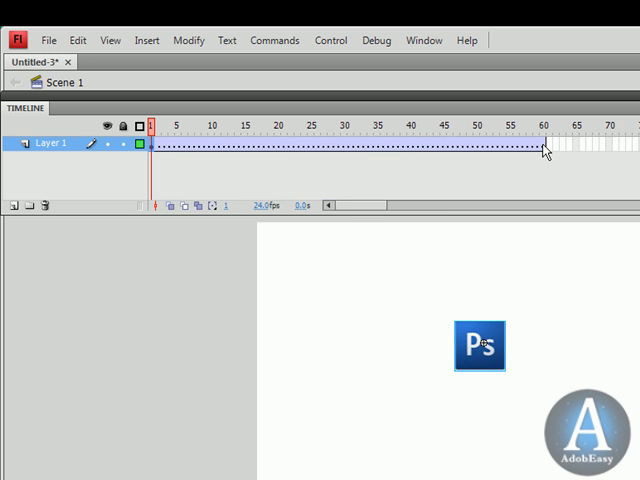
# Step: Move the logo to the stage's top-left corner at the tween's first frame
pyautogui.click(544, 125)
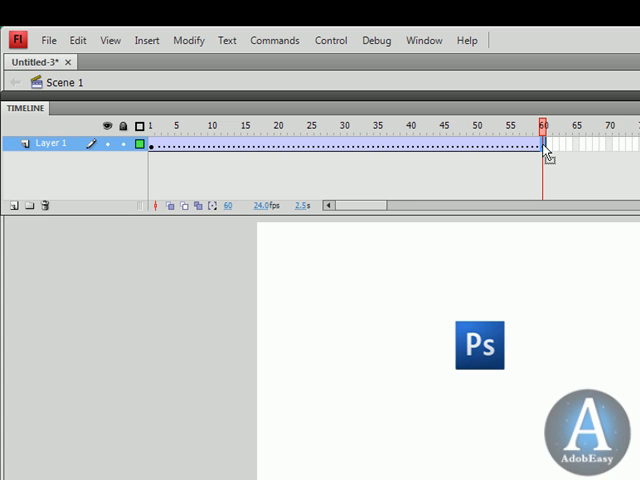
pyautogui.click(155, 144)
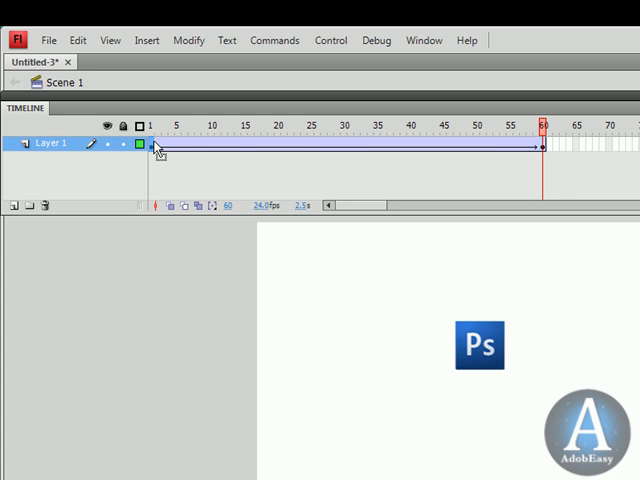
pyautogui.click(154, 125)
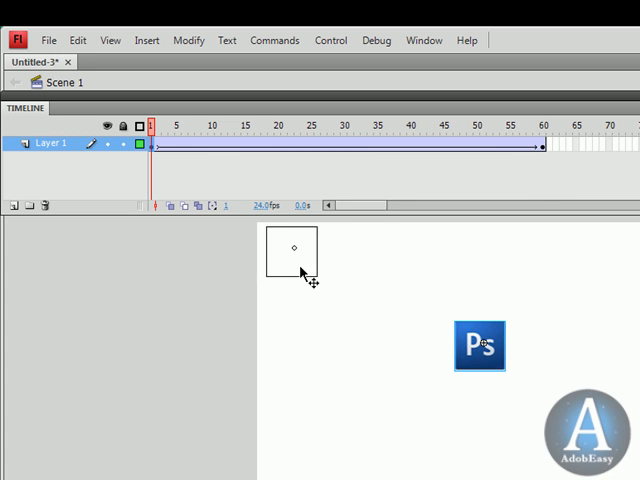
pyautogui.moveTo(153, 125); pyautogui.dragTo(232, 125)
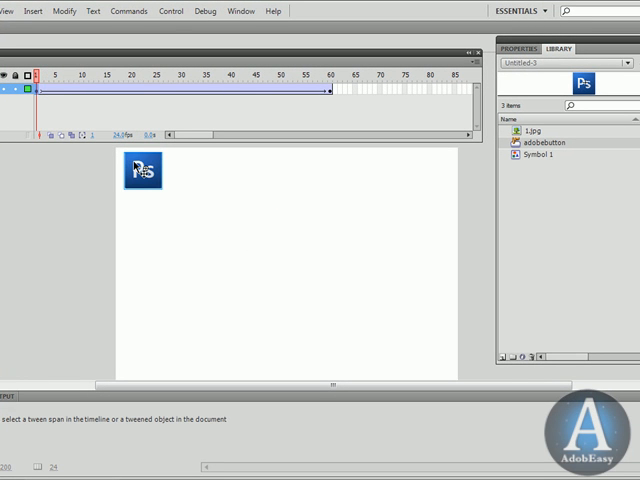
# Step: Set the frame-1 logo's Alpha to 0% and scrub the tween to preview the fade
pyautogui.click(143, 172)
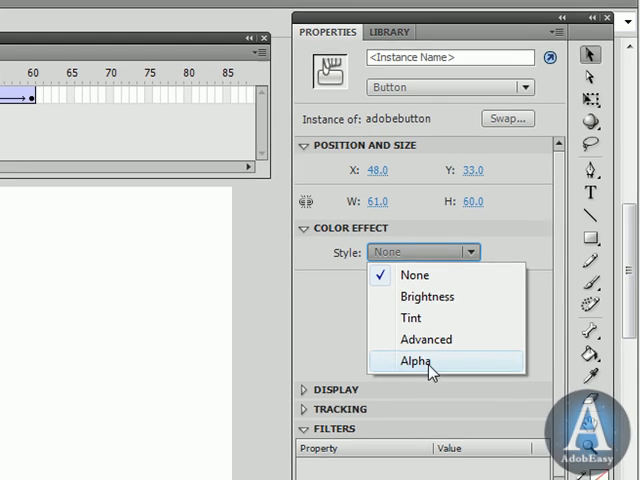
pyautogui.click(417, 361)
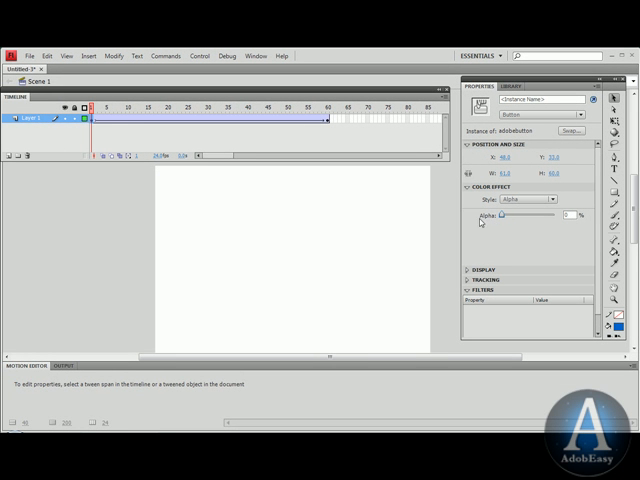
pyautogui.click(148, 105)
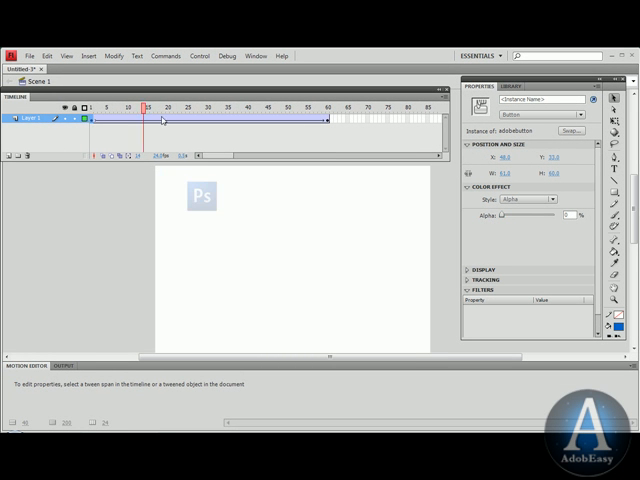
pyautogui.click(322, 104)
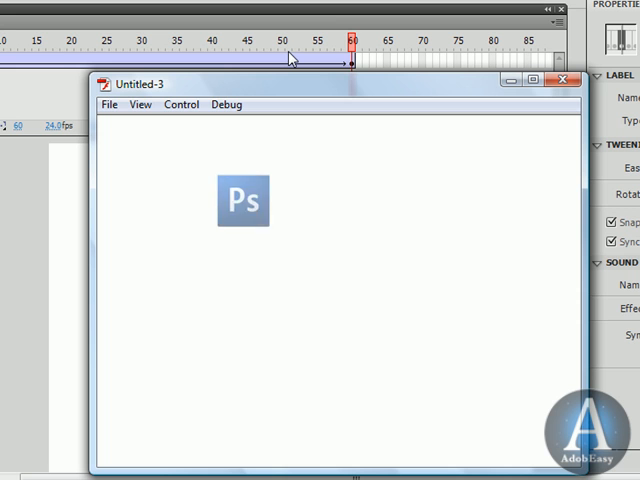
# Step: Preview the logo sliding in from the top-left and fading in during movie test
pyautogui.moveTo(243, 200); pyautogui.dragTo(204, 182)
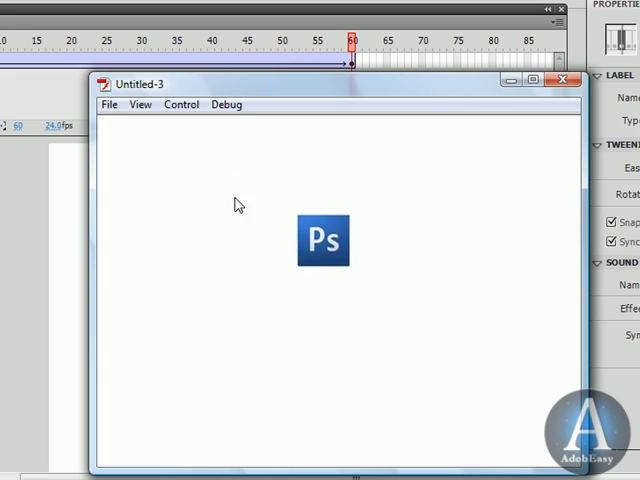
pyautogui.click(567, 82)
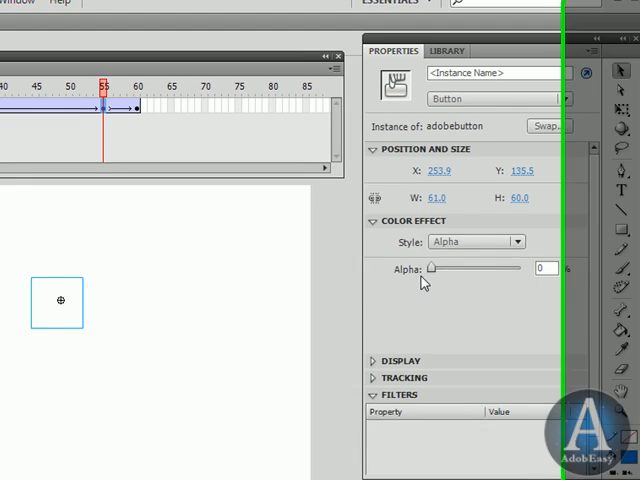
# Step: Drag the logo's Alpha slider at frame 55 up to 100% opacity
pyautogui.moveTo(430, 268); pyautogui.dragTo(610, 268)
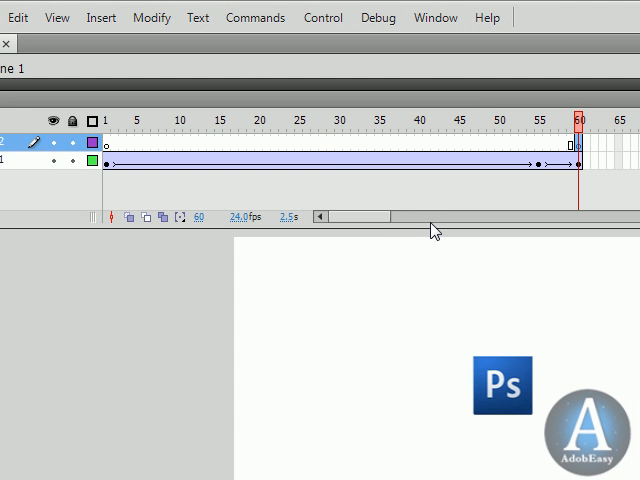
# Step: Add a stop(); action to frame 60 of Layer 2 via the Actions panel
pyautogui.click(422, 19)
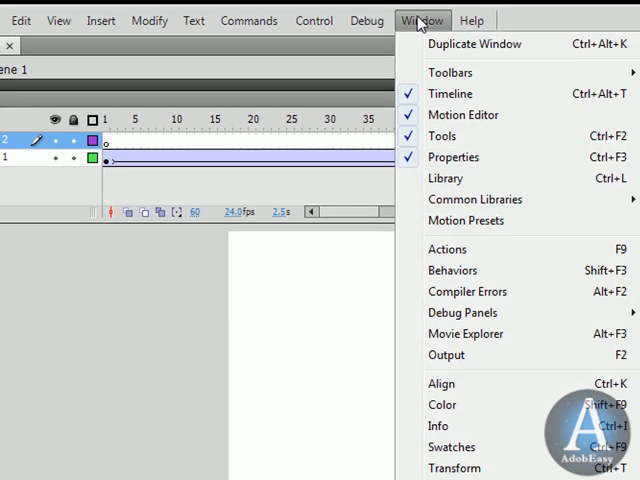
pyautogui.click(448, 249)
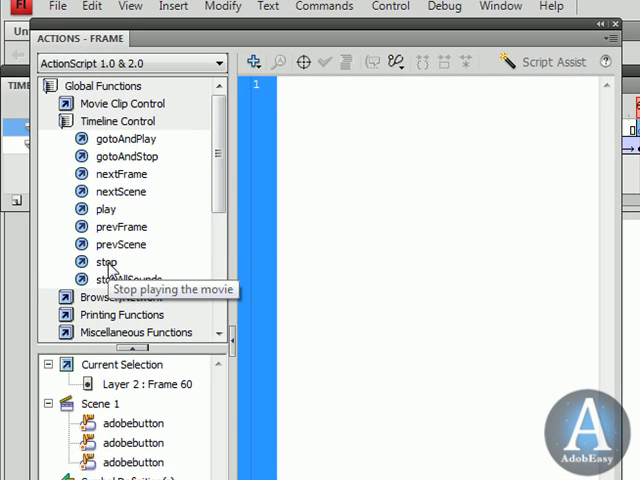
pyautogui.doubleClick(105, 261)
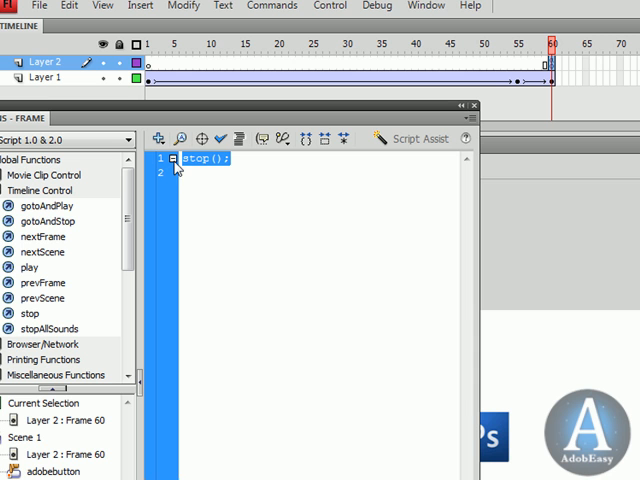
pyautogui.moveTo(622, 358)
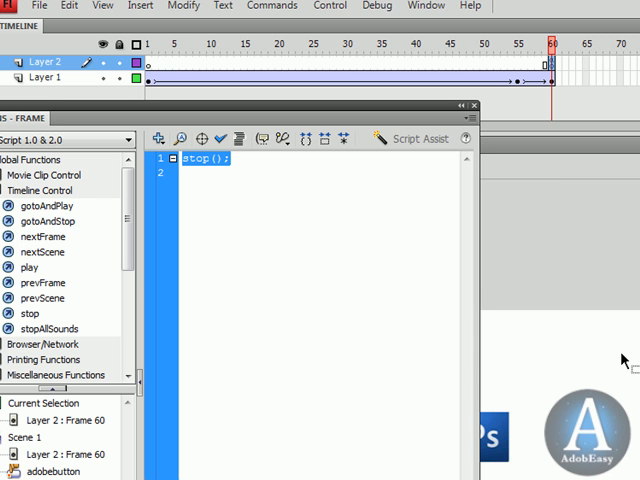